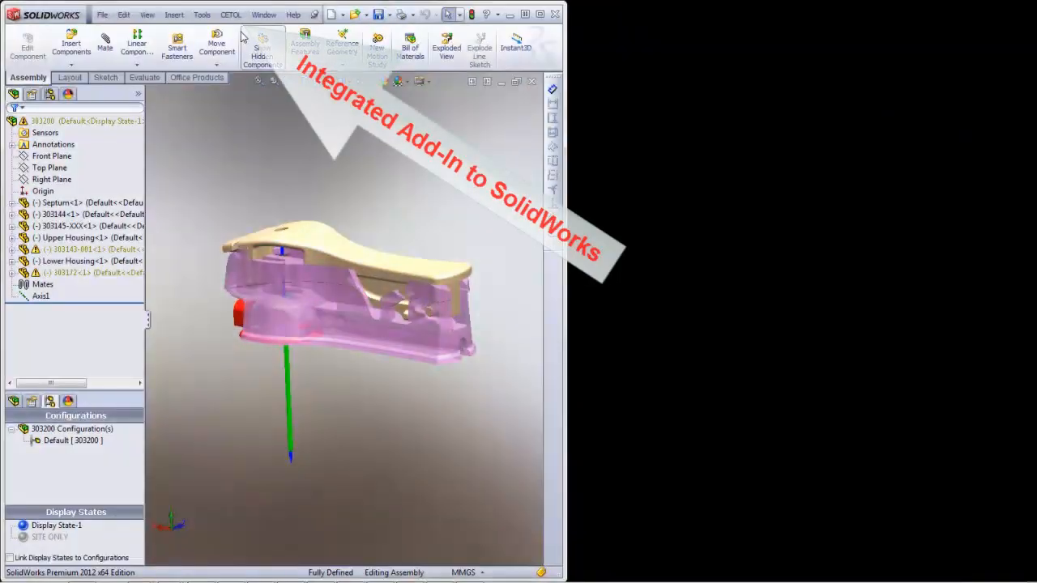
Step: Expand the CETOL menu to show its commands for reading SolidWorks data into the model
left_click(231, 14)
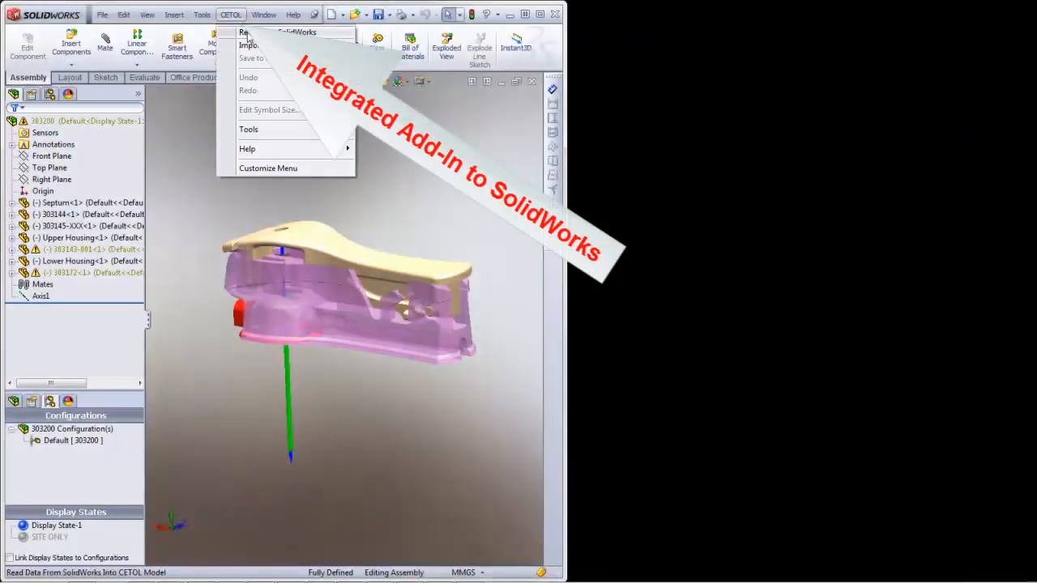